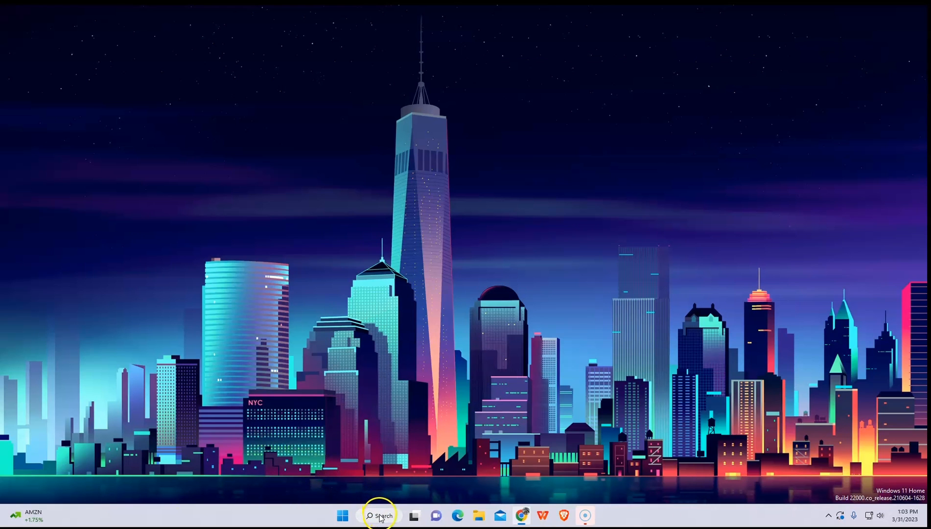
Search for cleanmgr and launch Disk Cleanup
left_click(379, 515)
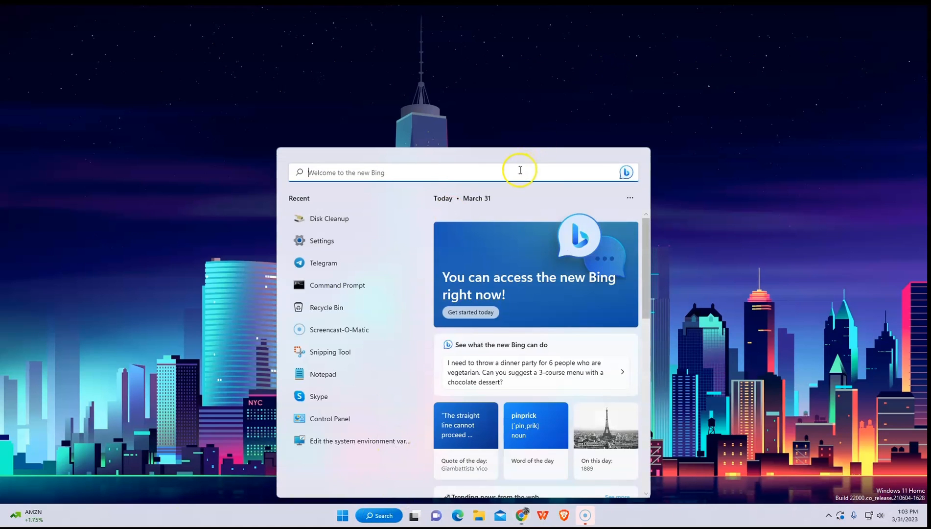
type("cleanmg")
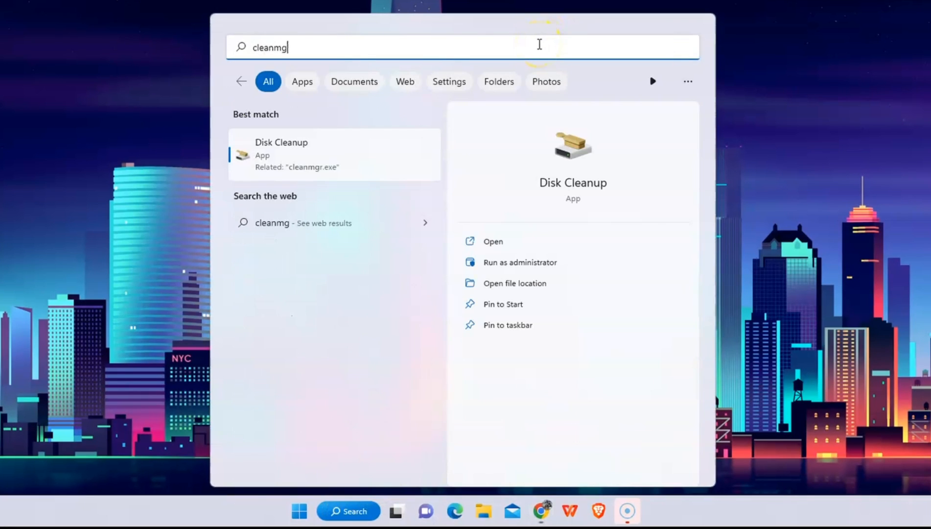
type("r")
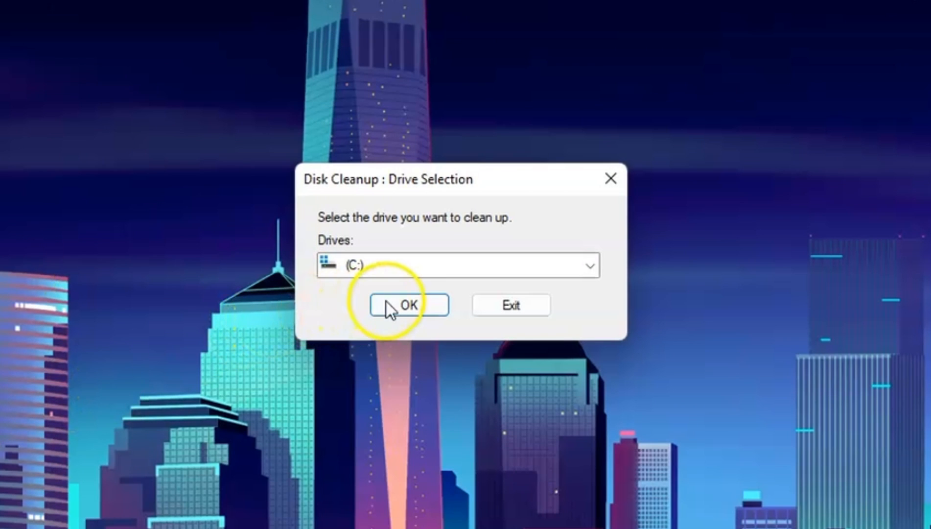
Confirm drive C: and tick file categories, including Delivery Optimization Files, totalling 1.24 GB
left_click(408, 304)
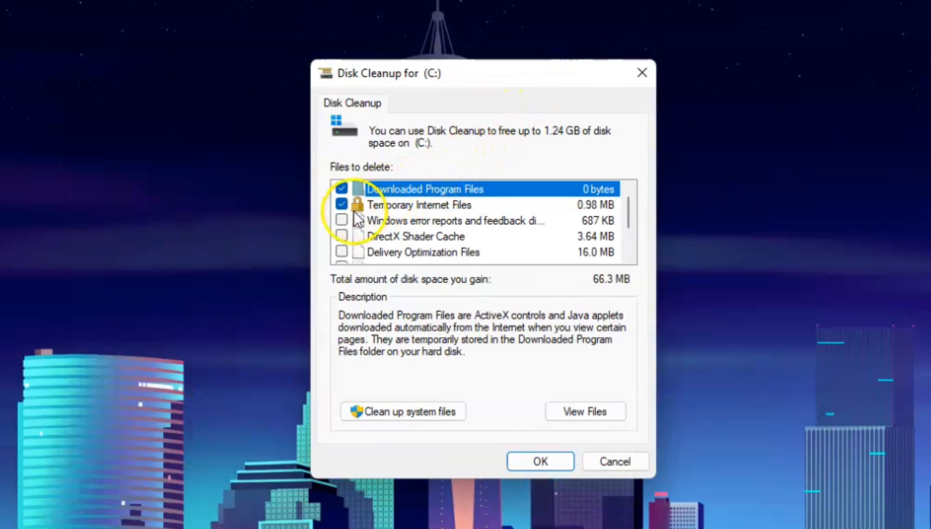
left_click(341, 236)
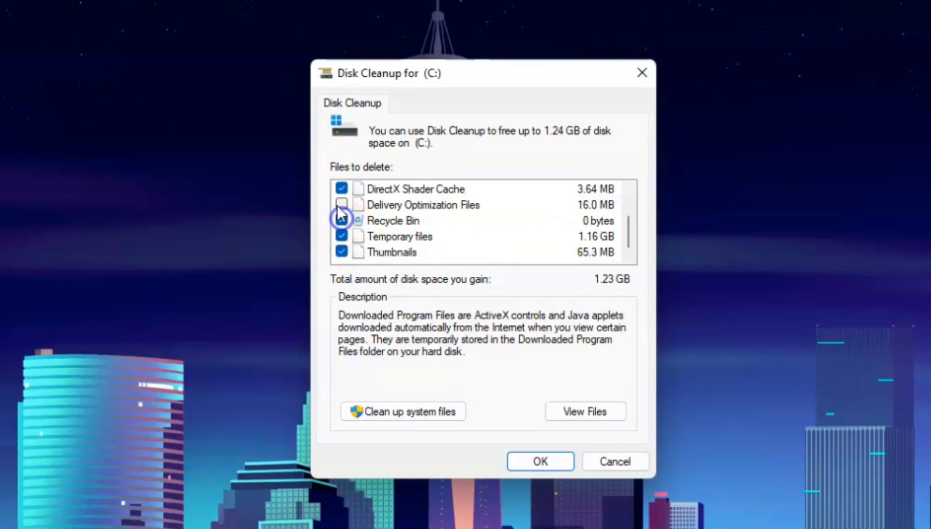
left_click(341, 204)
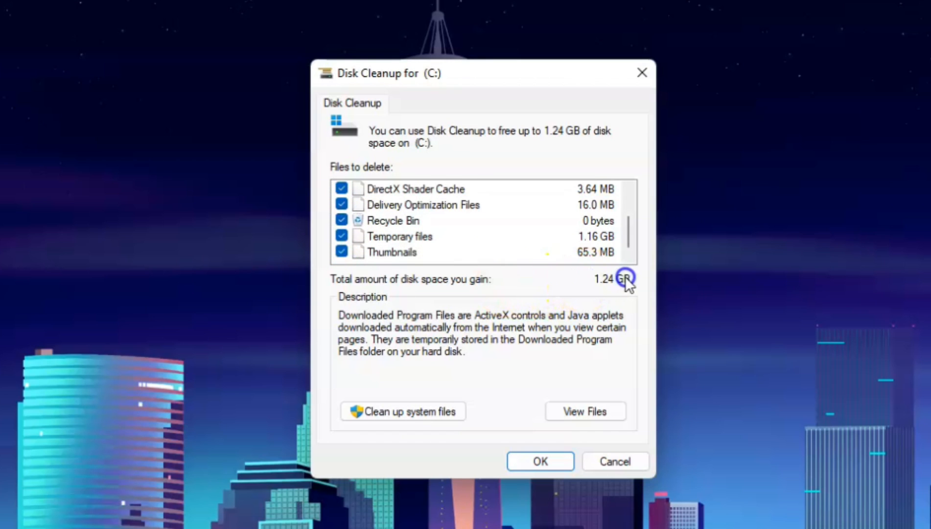
mouse_move(635, 298)
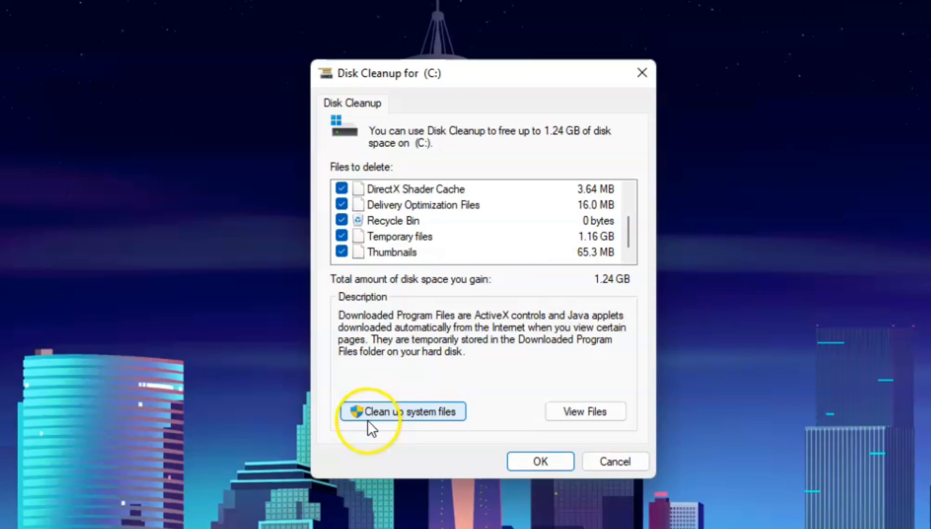
Rescan C: with system files, tick Temporary files, and delete all 3.62 GB
left_click(401, 411)
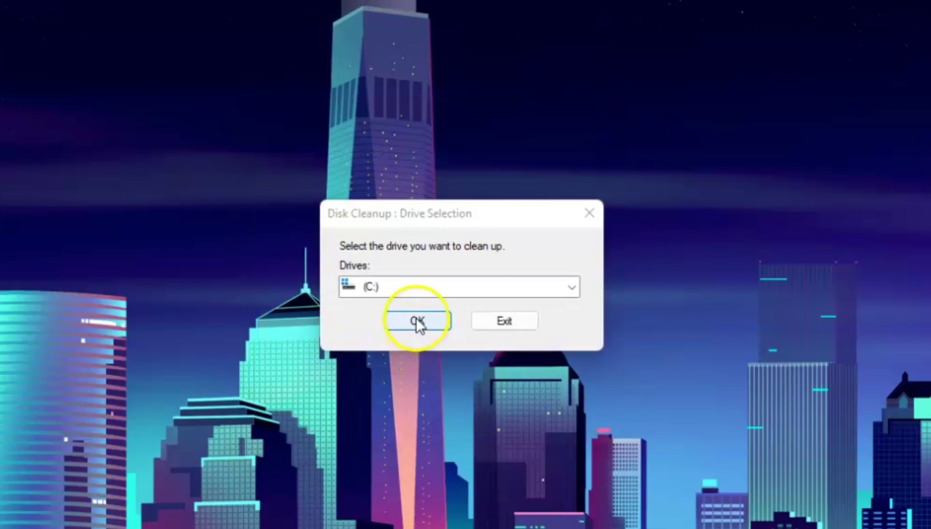
left_click(418, 320)
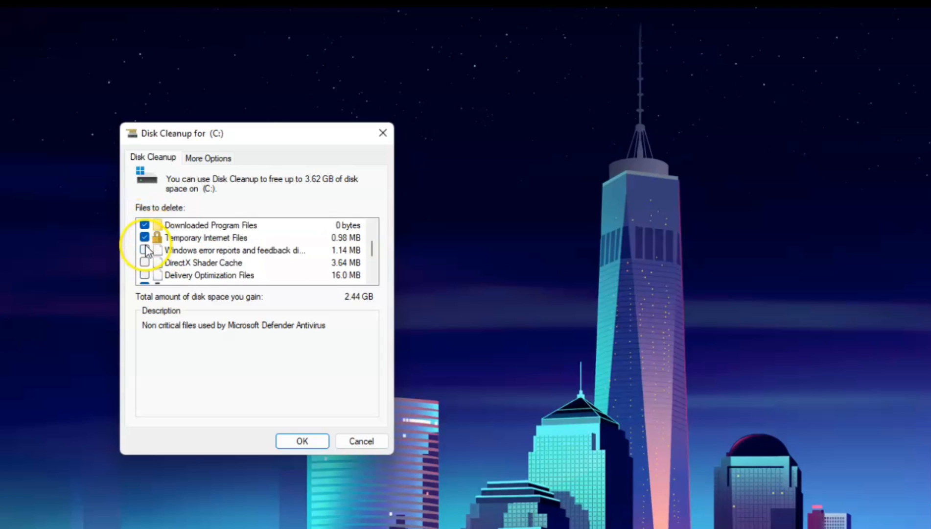
scroll("down", 3)
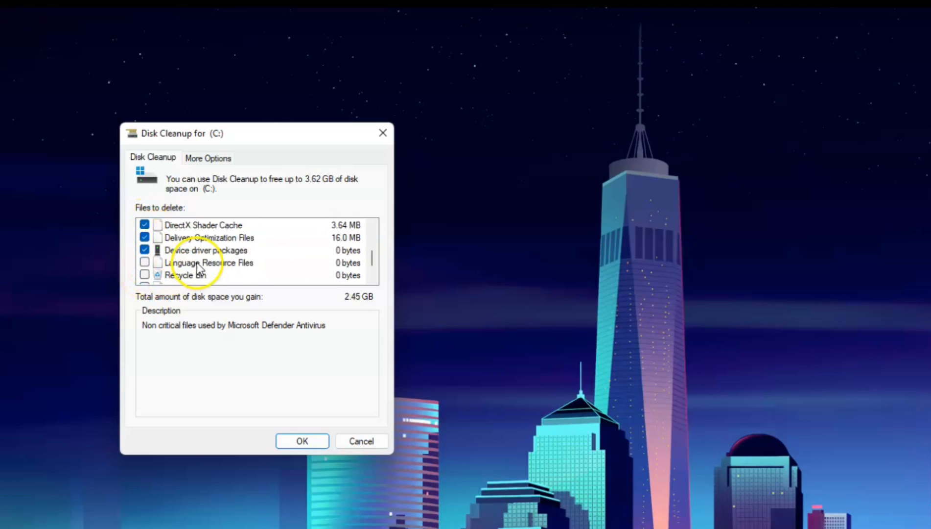
scroll("down", 3)
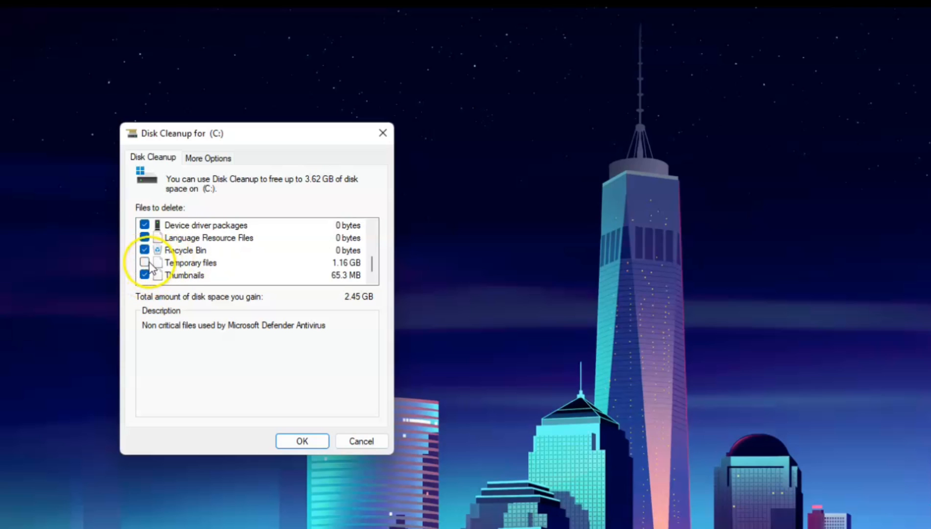
left_click(301, 441)
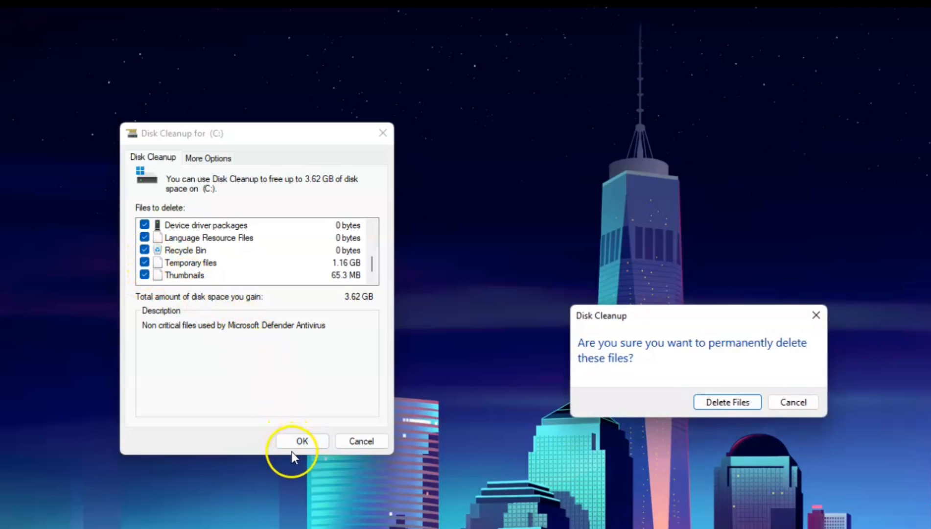
left_click(727, 401)
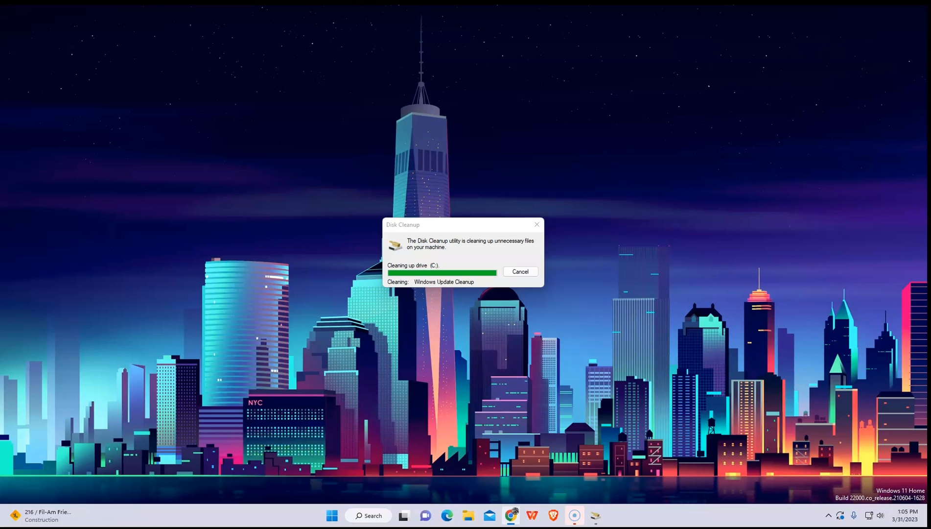
Open the System32 temp folder via Run and act on its leftover file
left_click(368, 515)
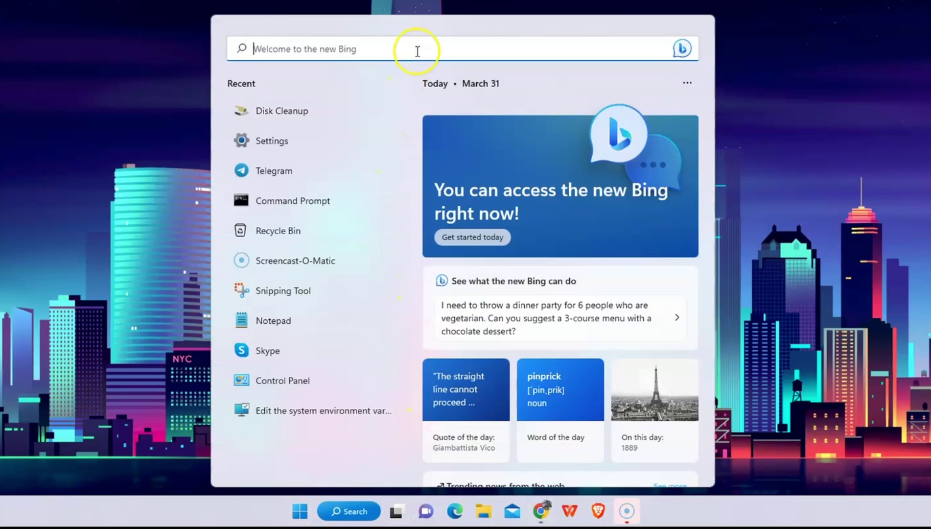
type("run")
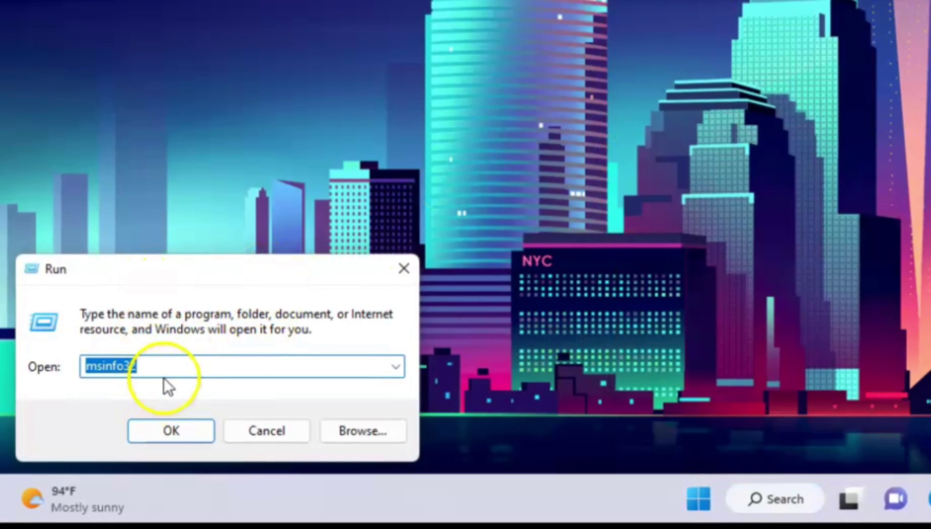
type("temp")
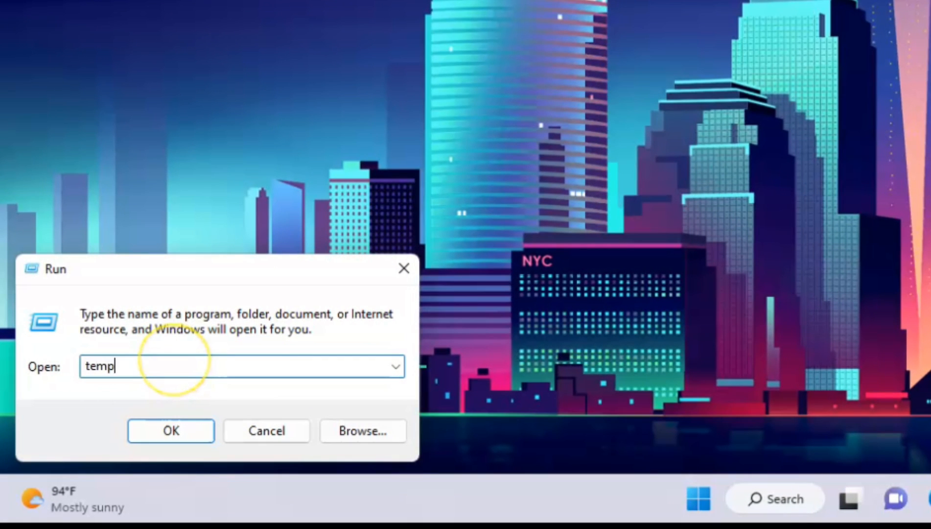
left_click(170, 430)
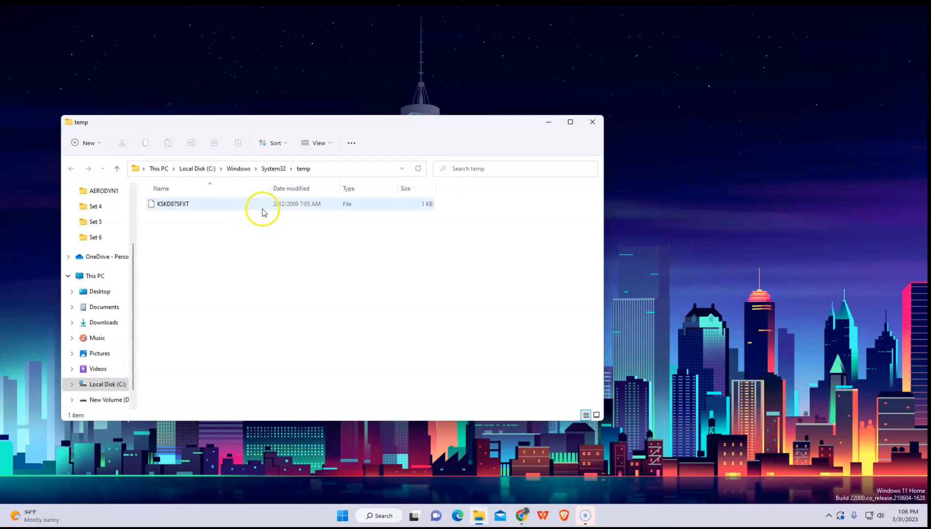
right_click(172, 203)
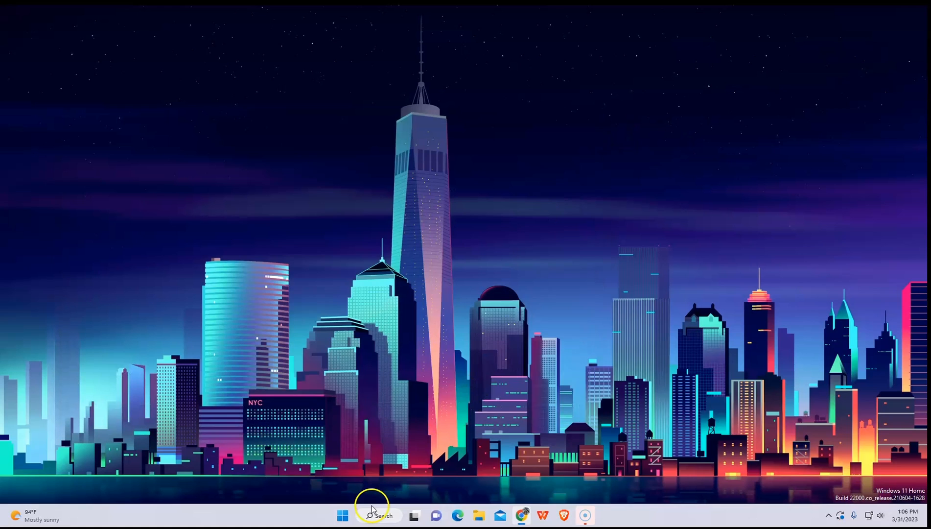
Open %temp% through Run and clear its 987 items
left_click(380, 515)
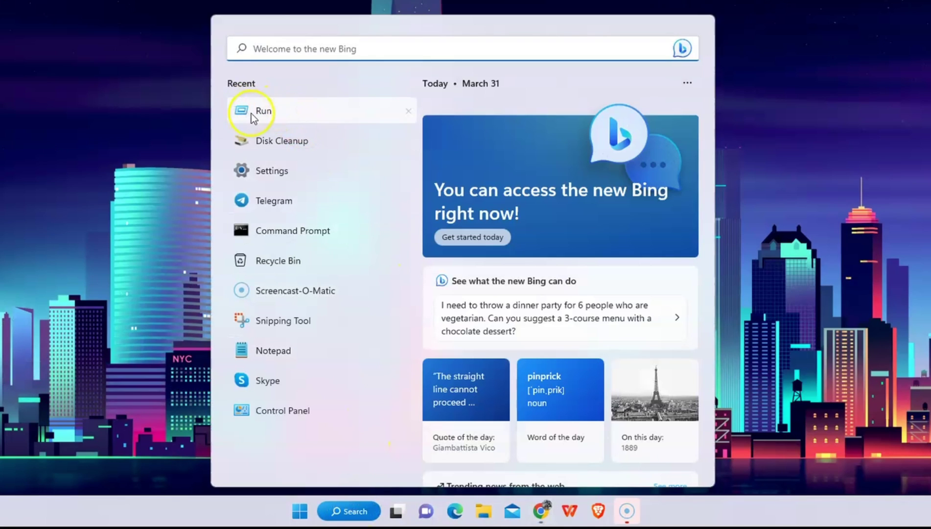
left_click(263, 111)
type("%temp")
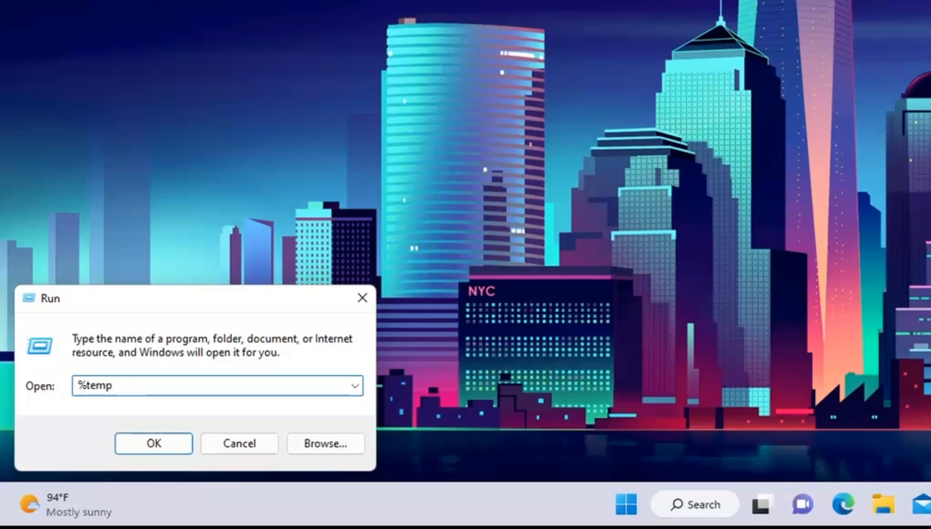
type("%")
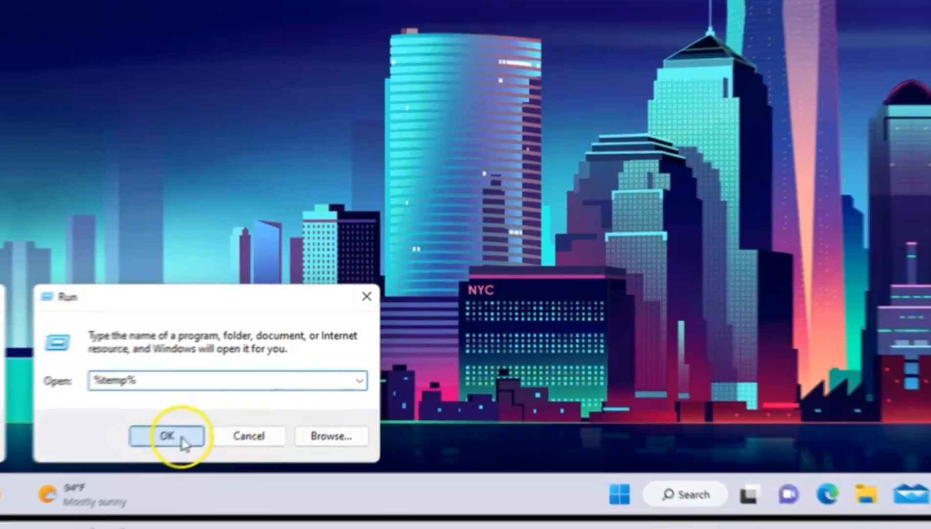
left_click(167, 435)
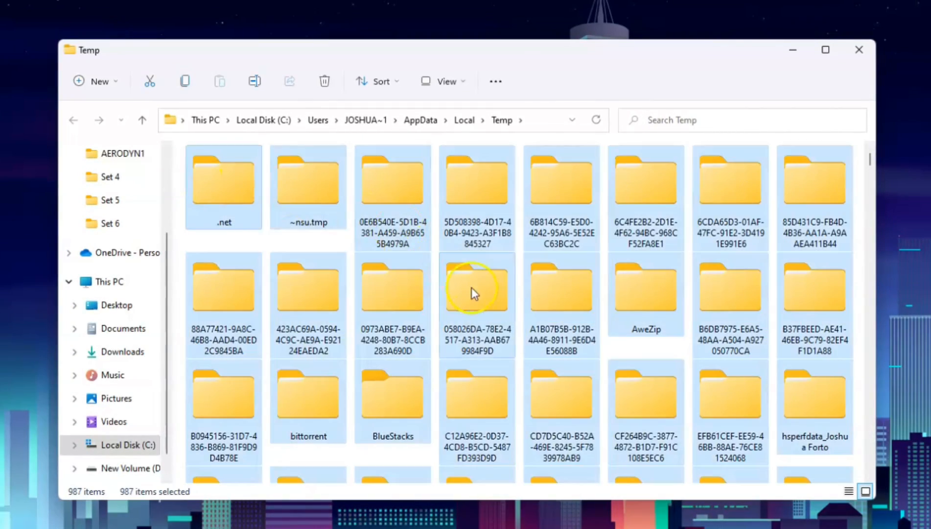
left_click(324, 81)
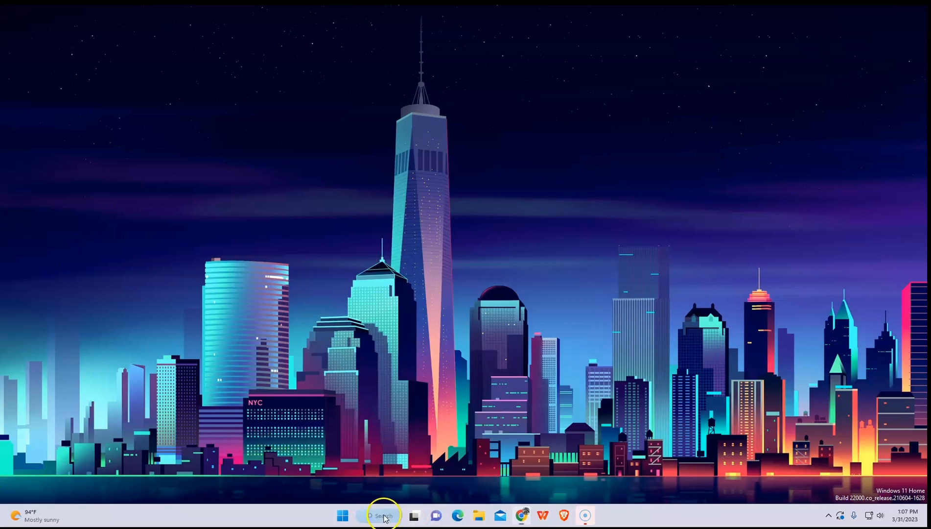
Open Prefetch via Run, delete its files, and skip the in-use ones
left_click(380, 515)
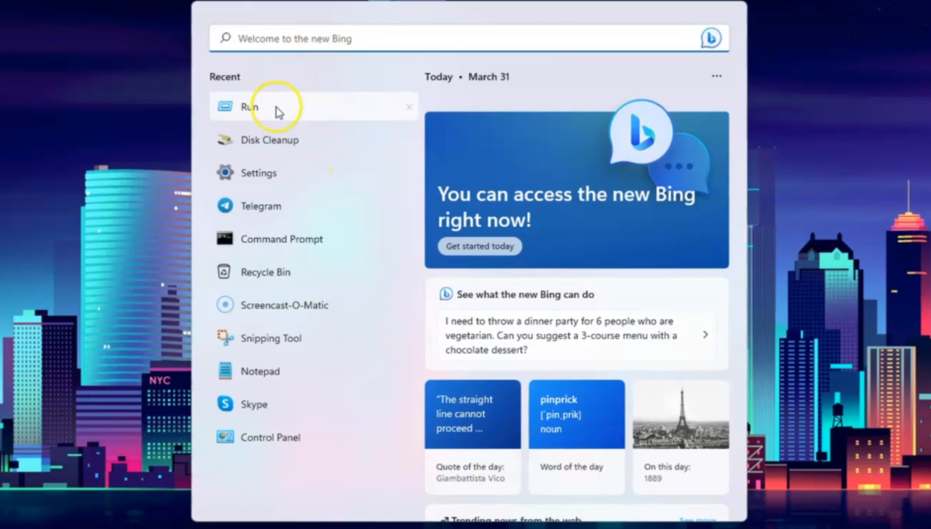
left_click(249, 107)
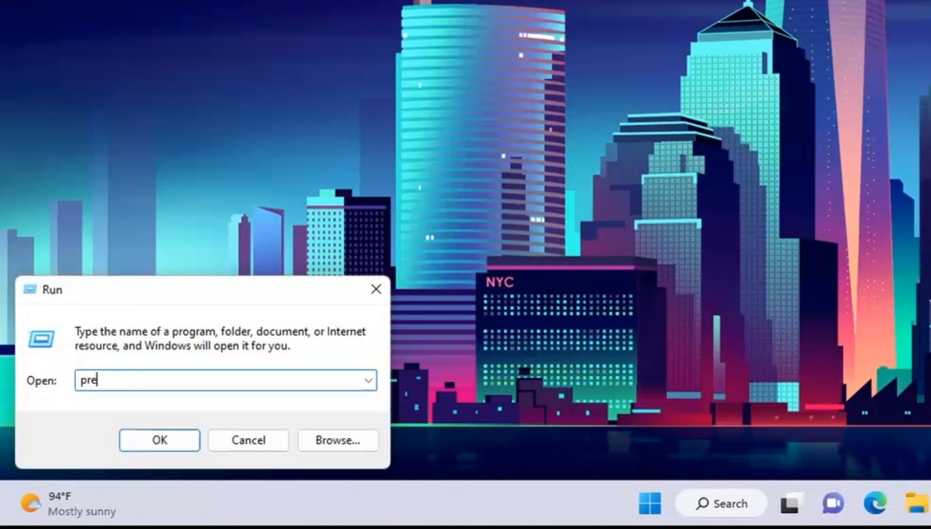
type("fetch")
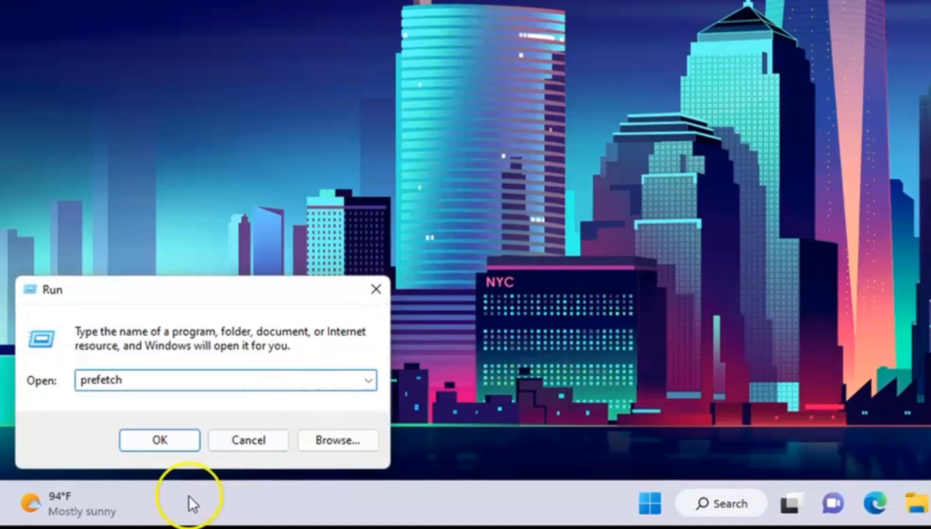
left_click(159, 439)
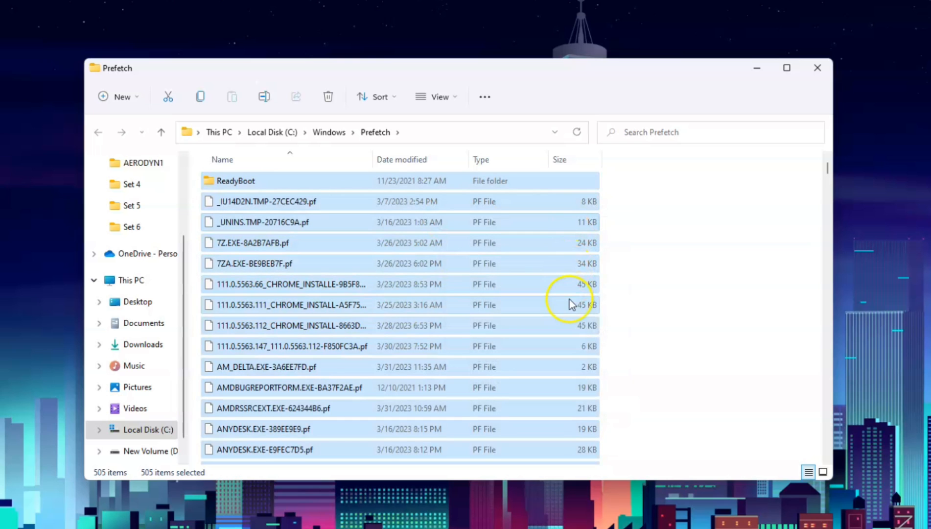
left_click(327, 96)
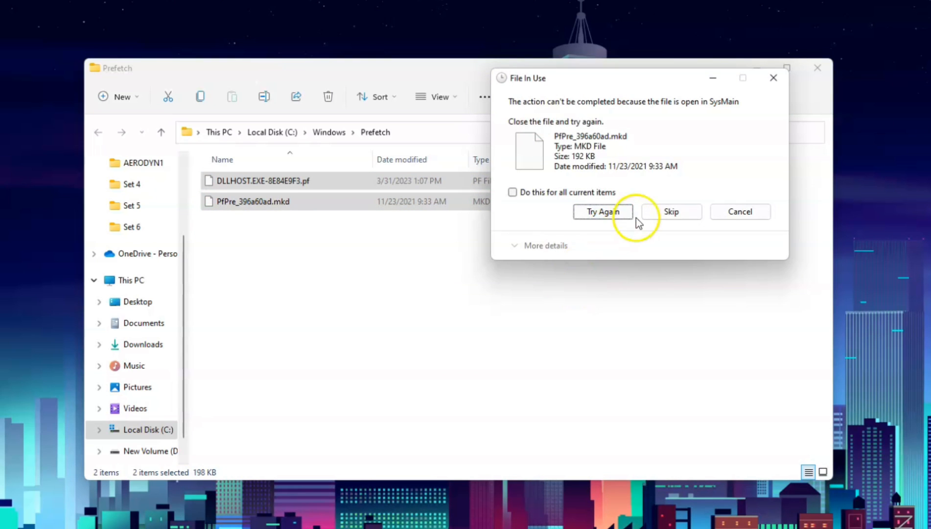
left_click(670, 212)
type("rec")
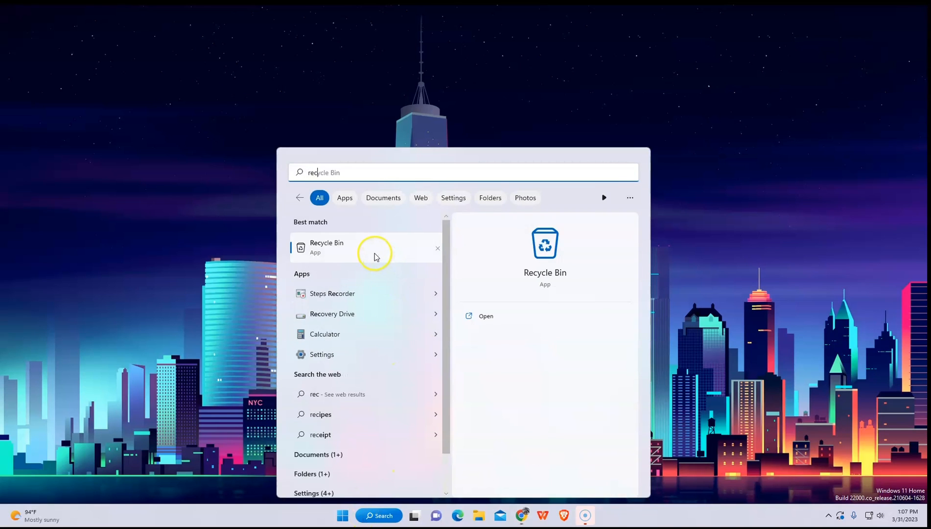
Search for Recycle Bin, open it, and empty all 1,449 items
type("ycle bin")
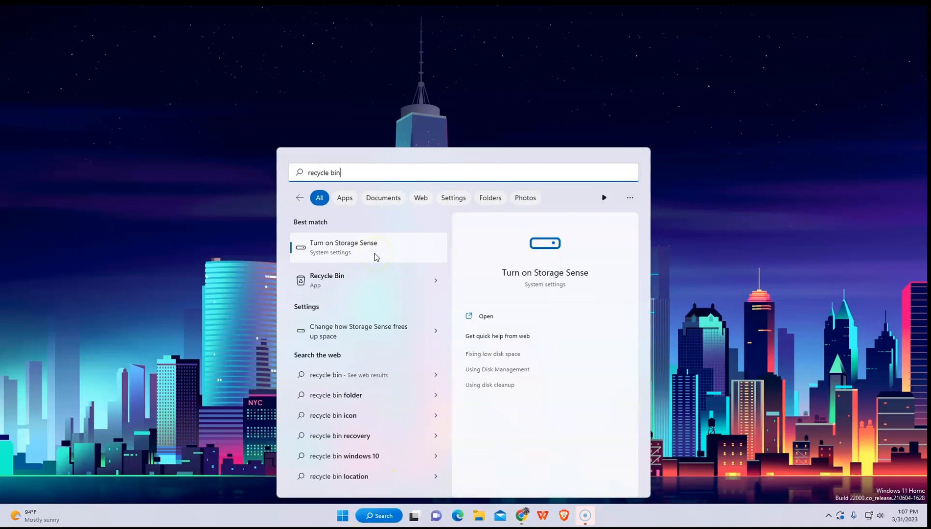
left_click(327, 279)
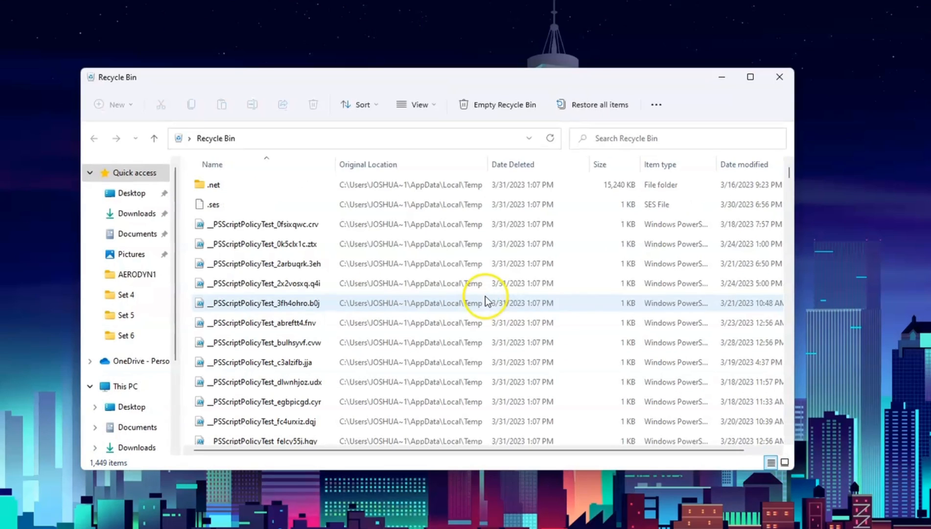
mouse_move(190, 225)
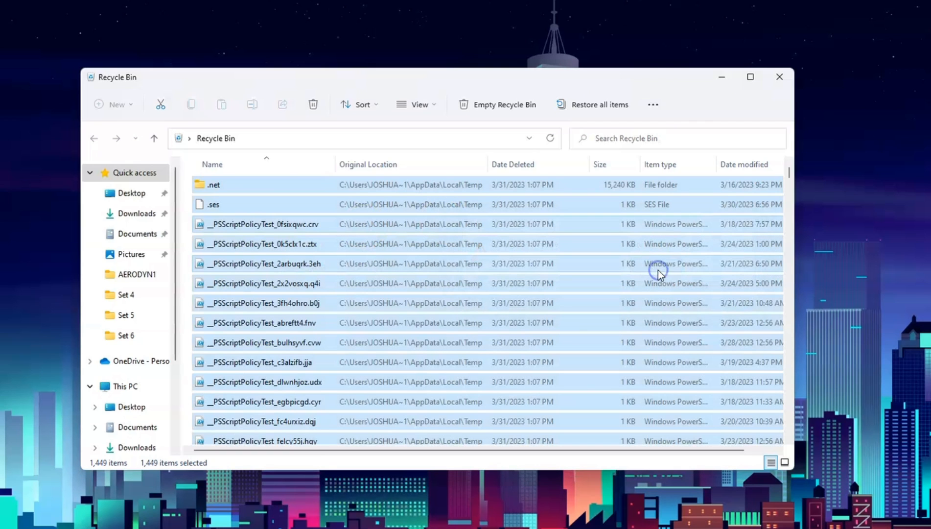
left_click(778, 77)
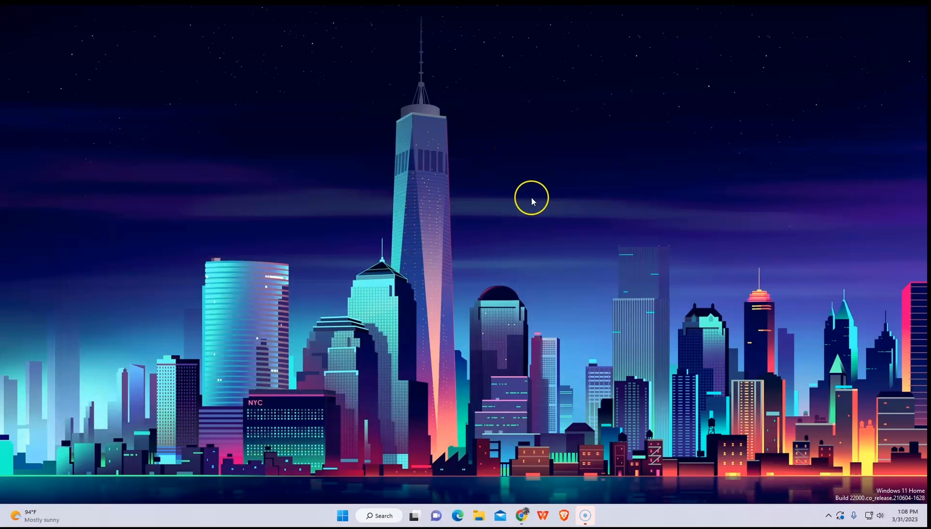
mouse_move(532, 198)
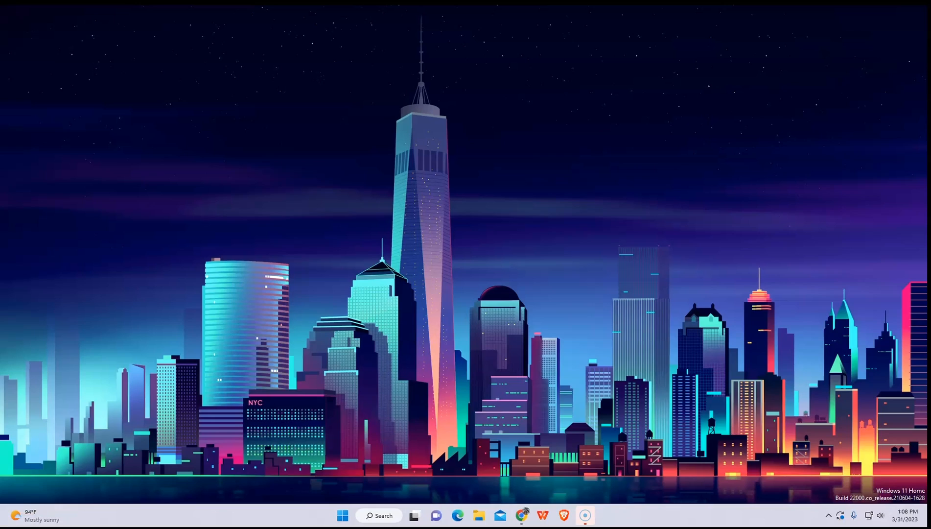